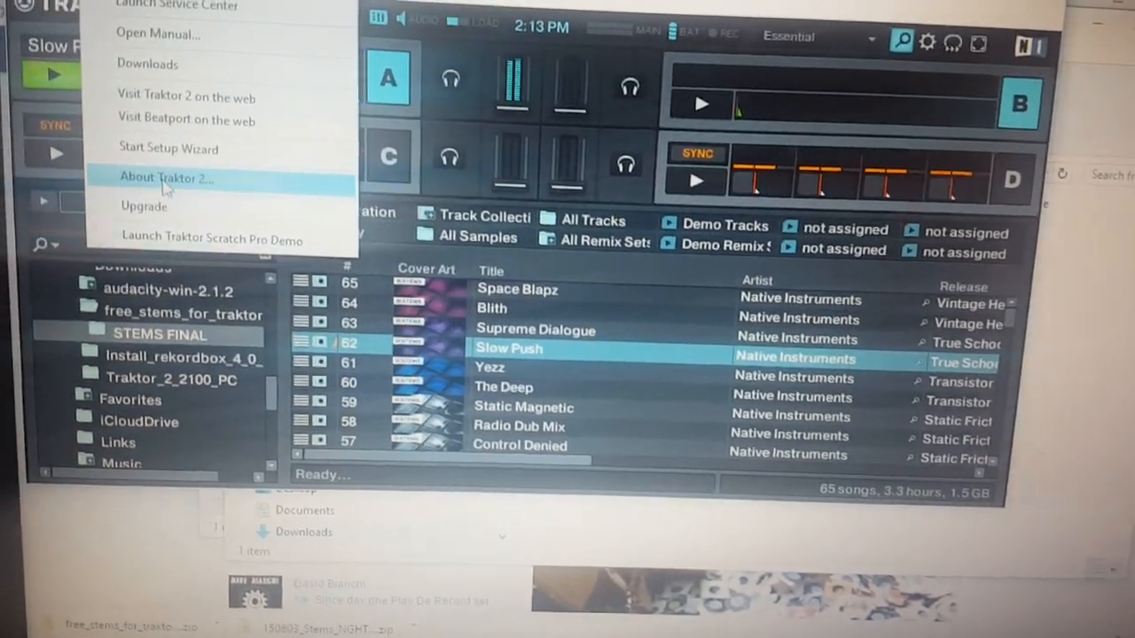
Step: Check the installed Traktor version, then scroll down through the track list
{"action": "left_click", "coordinate": [167, 178]}
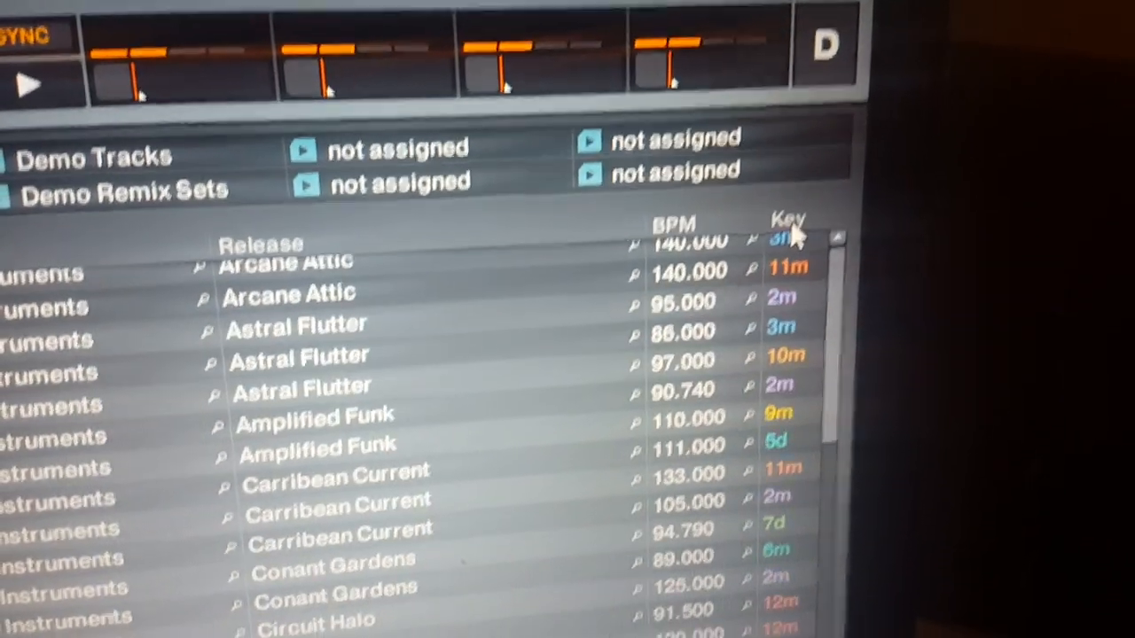
{"action": "scroll", "scroll_direction": "down", "scroll_amount": 3}
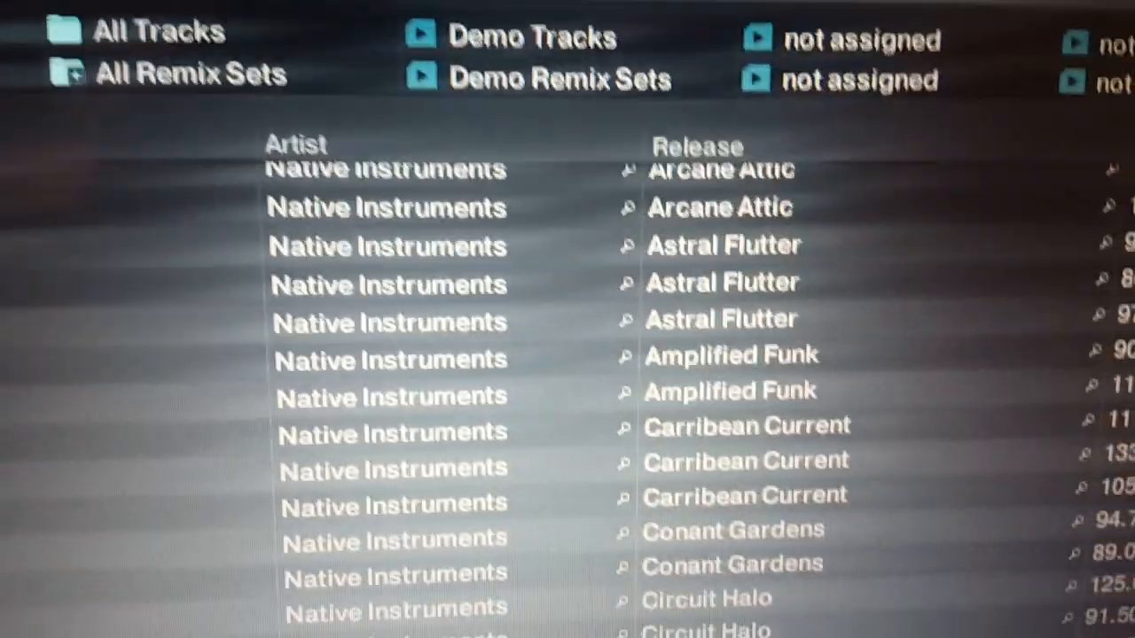
{"action": "scroll", "scroll_direction": "down", "scroll_amount": 3}
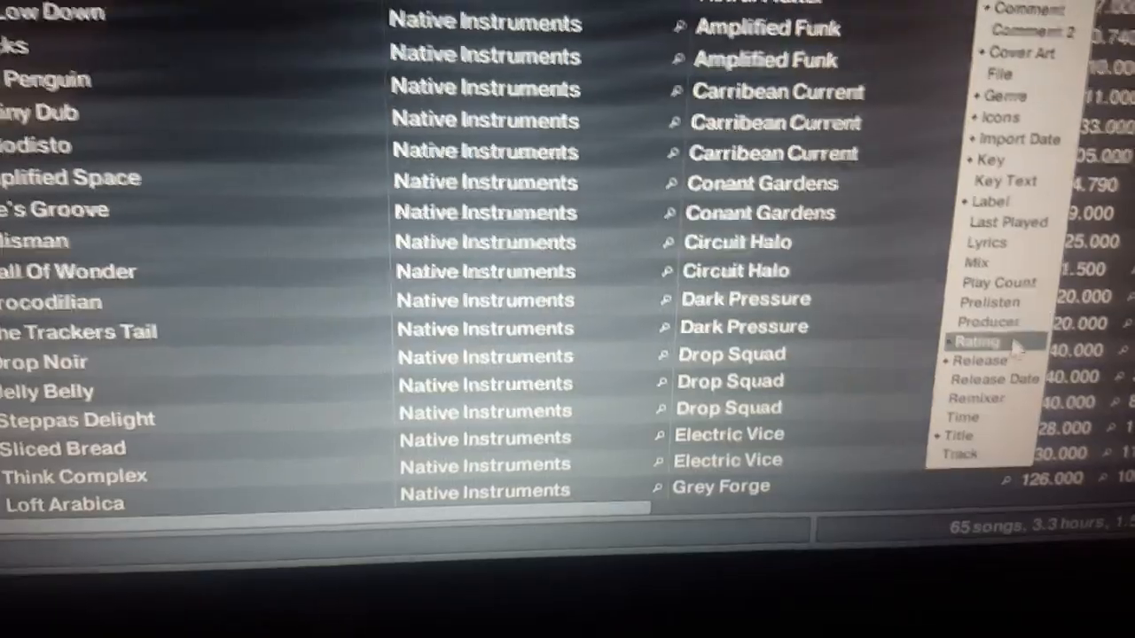
Step: Hide the Release and Rating columns from the track list
{"action": "left_click", "coordinate": [976, 340]}
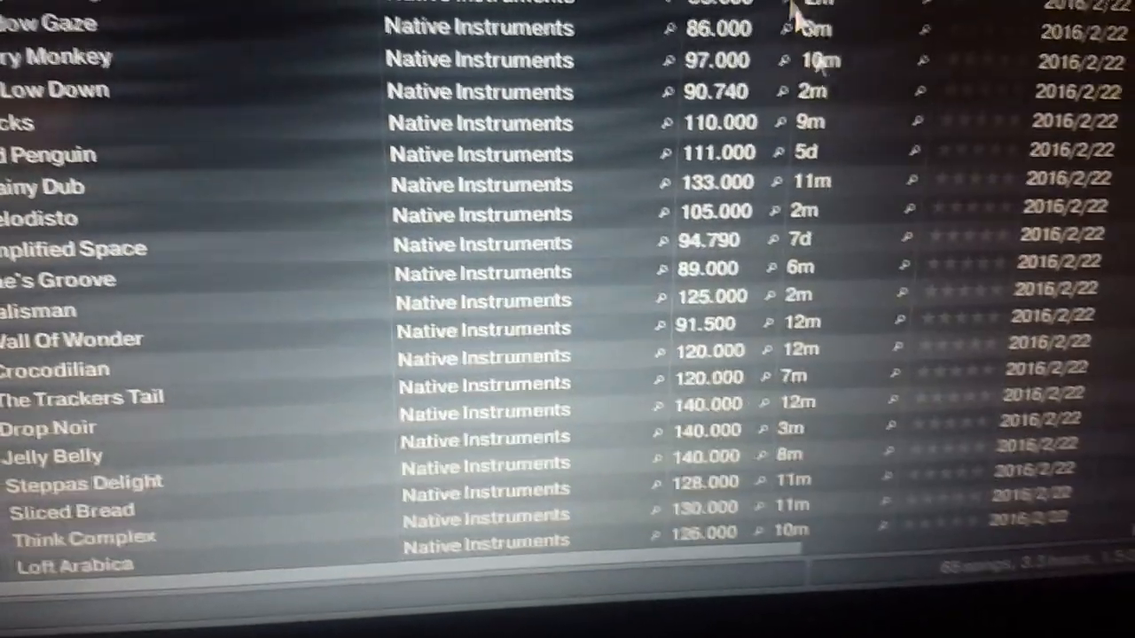
{"action": "right_click", "coordinate": [798, 9]}
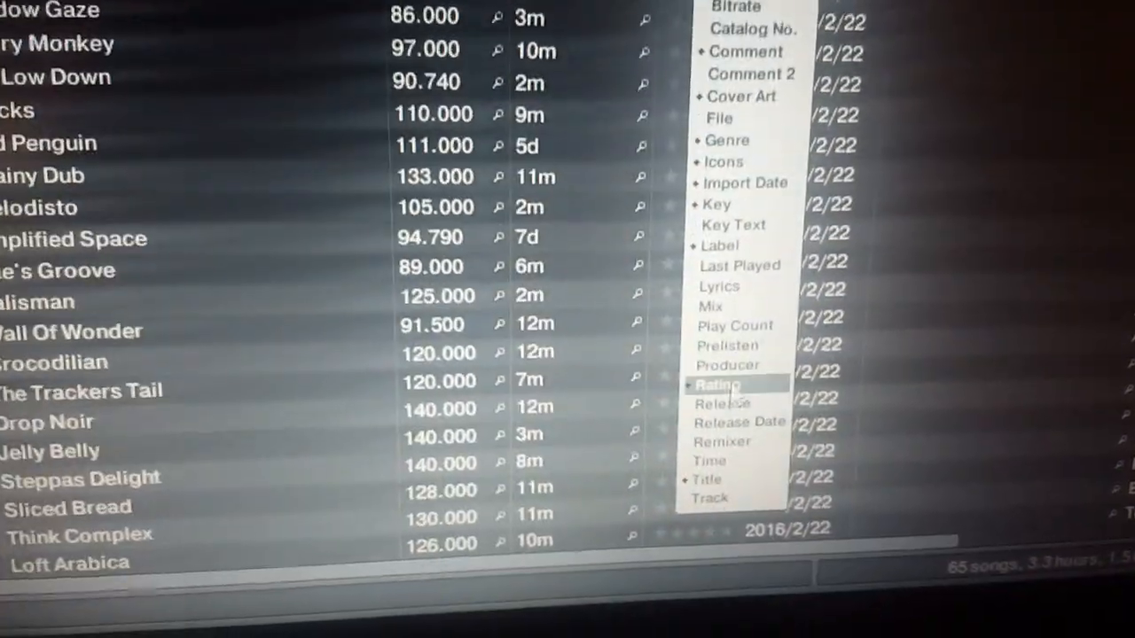
{"action": "left_click", "coordinate": [726, 140]}
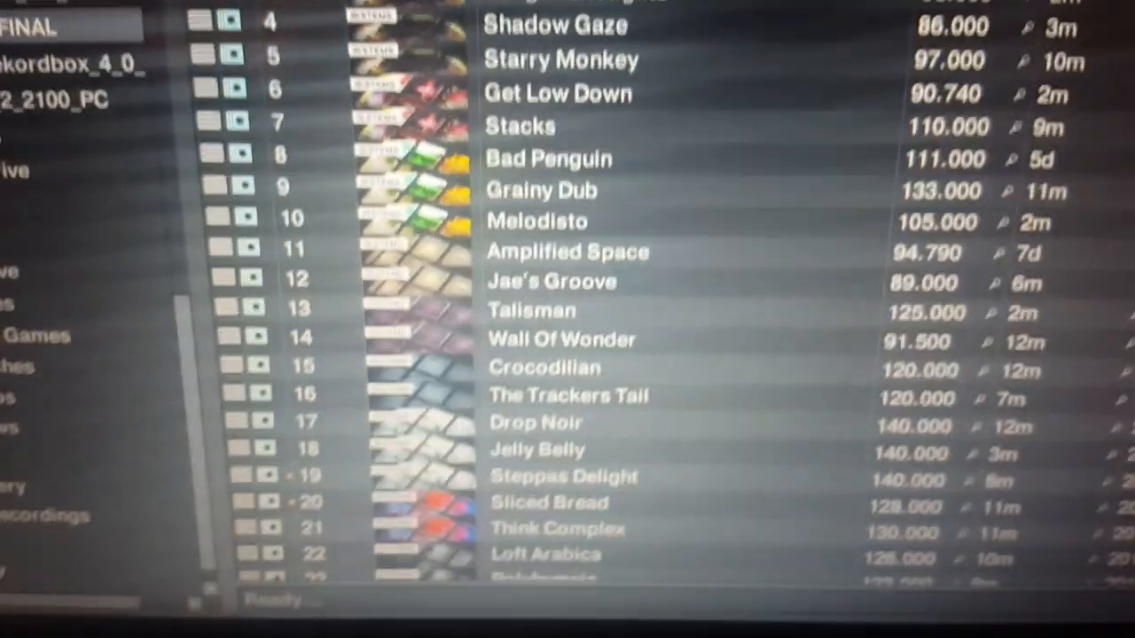
{"action": "scroll", "scroll_direction": "down", "scroll_amount": 3}
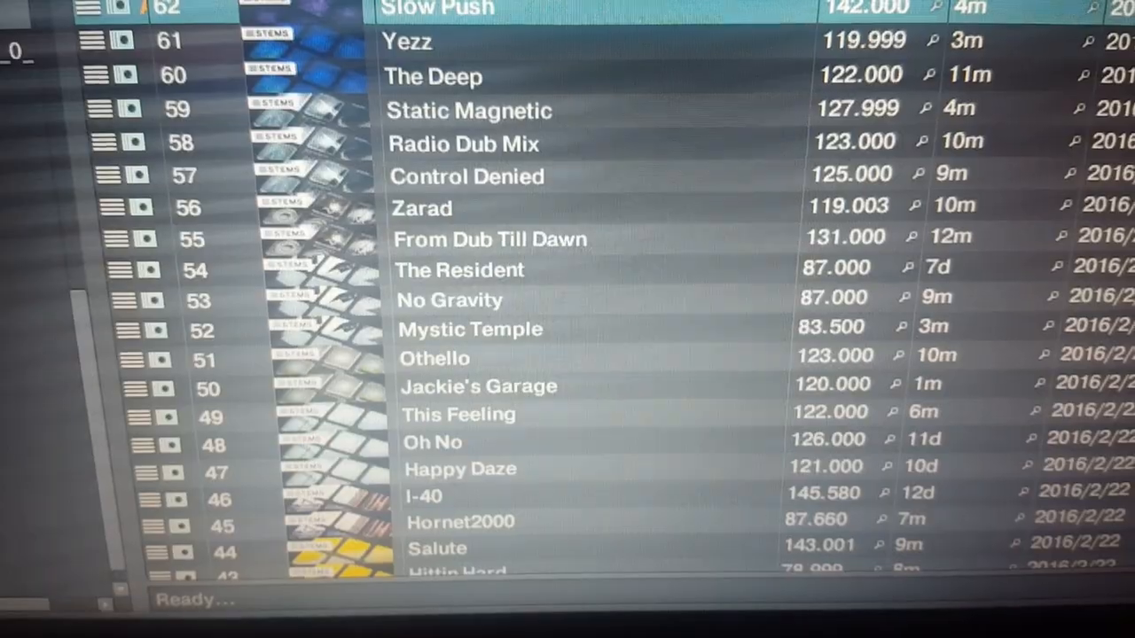
{"action": "scroll", "scroll_direction": "up", "scroll_amount": 3}
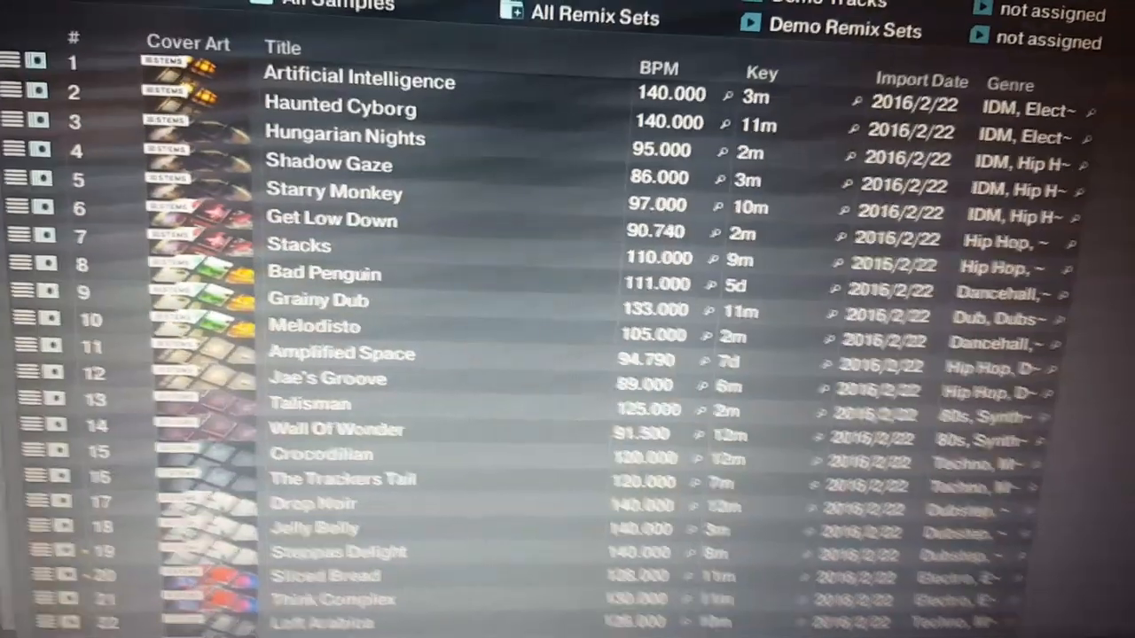
Step: Sort the stem tracks by the Key column and scroll through the reordered list
{"action": "left_click", "coordinate": [761, 72]}
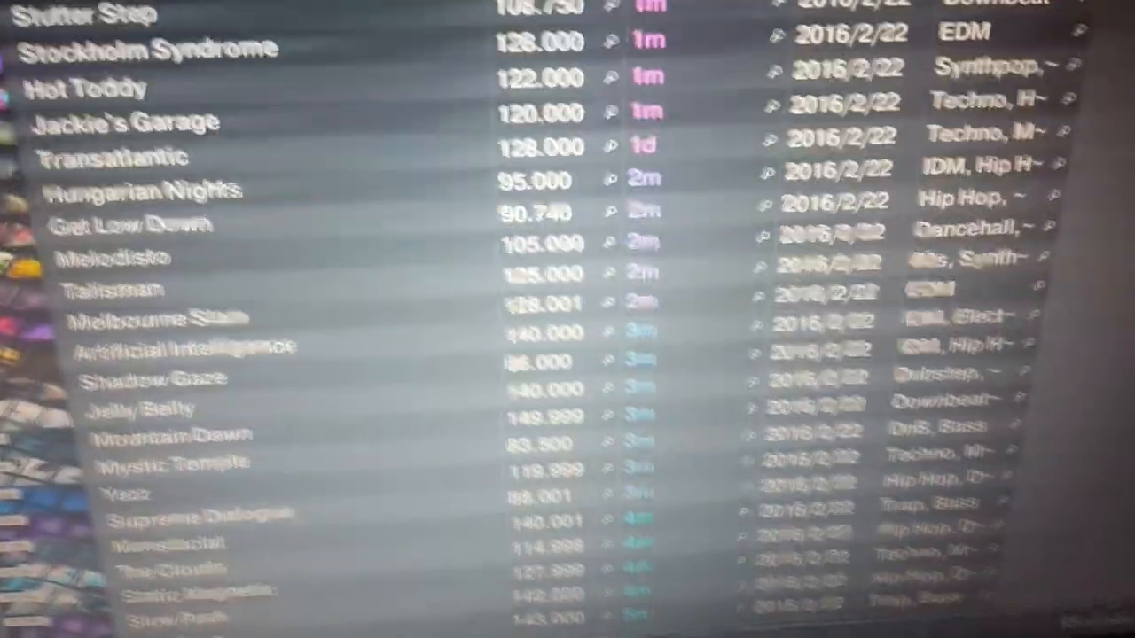
{"action": "scroll", "scroll_direction": "down", "scroll_amount": 3}
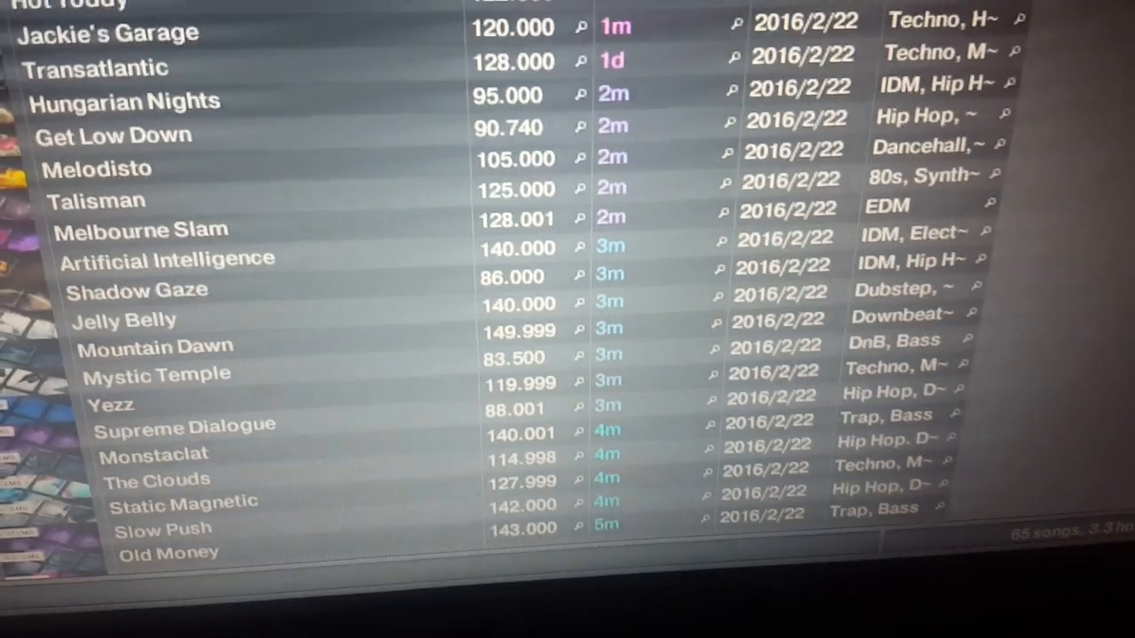
{"action": "scroll", "scroll_direction": "down", "scroll_amount": 3}
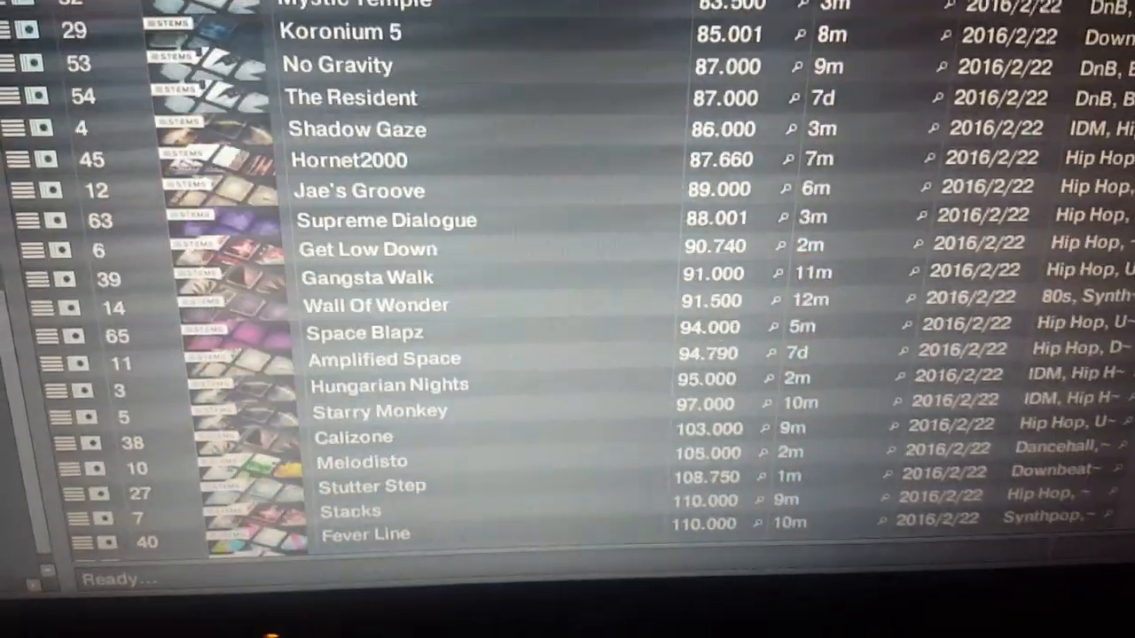
{"action": "scroll", "scroll_direction": "down", "scroll_amount": 3}
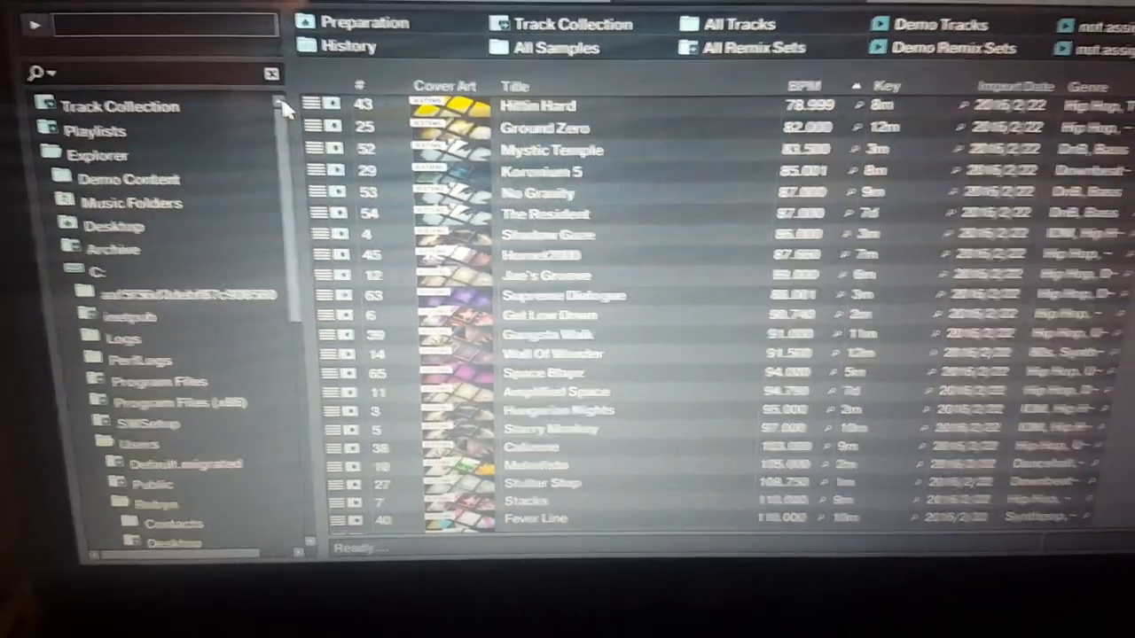
Step: Open the Music folder under Music Folders and scroll through its still-scanning tracks
{"action": "left_click", "coordinate": [130, 179]}
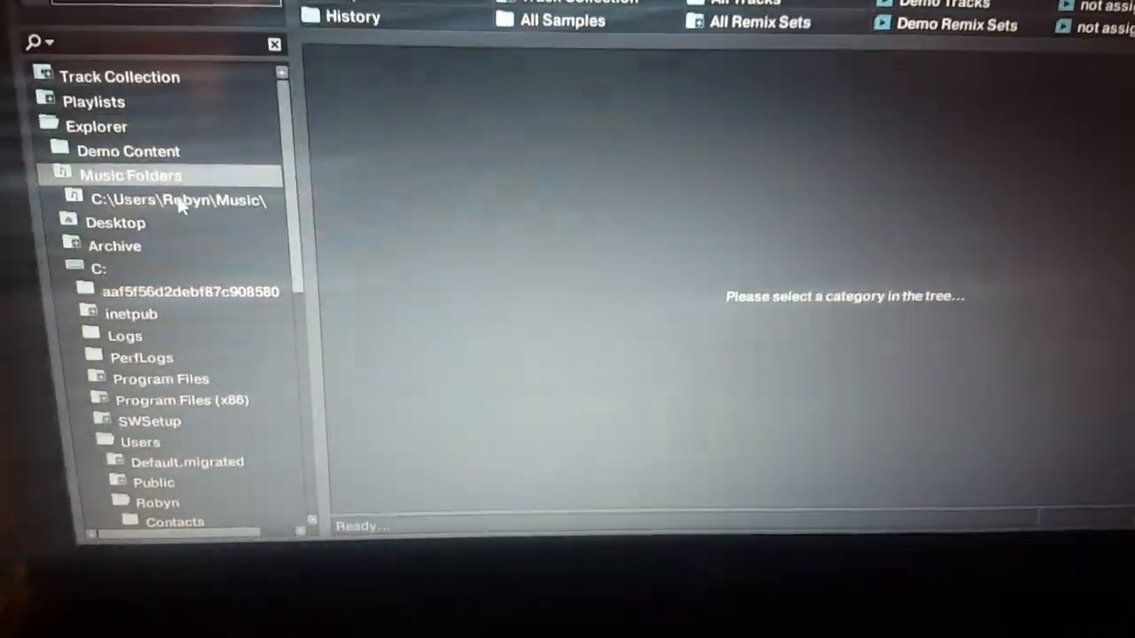
{"action": "left_click", "coordinate": [177, 199]}
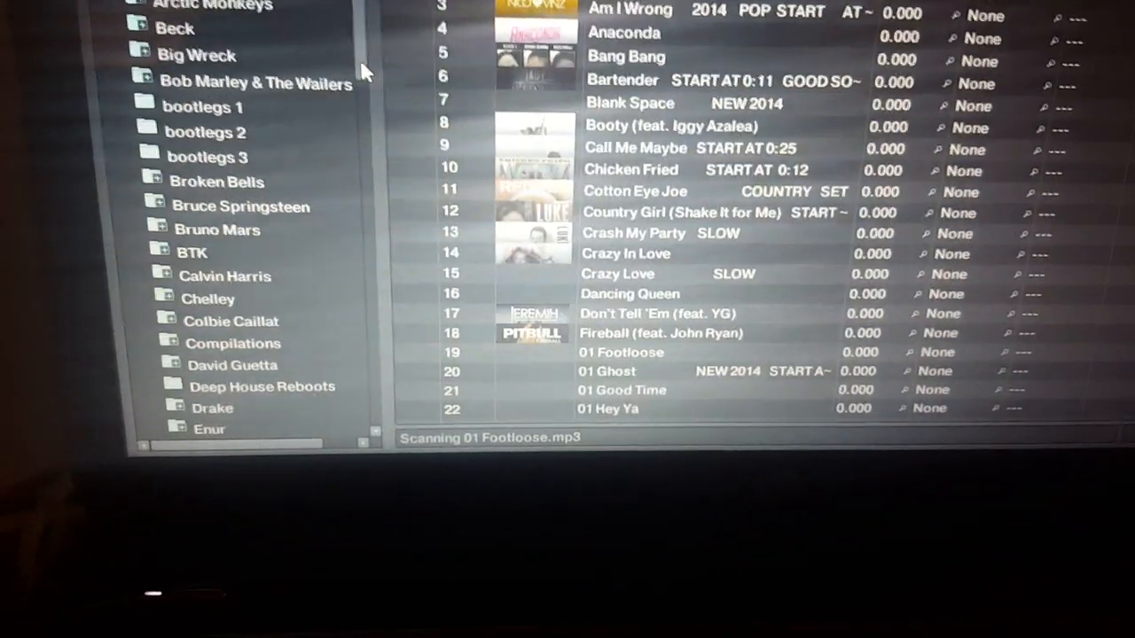
{"action": "scroll", "scroll_direction": "down", "scroll_amount": 3}
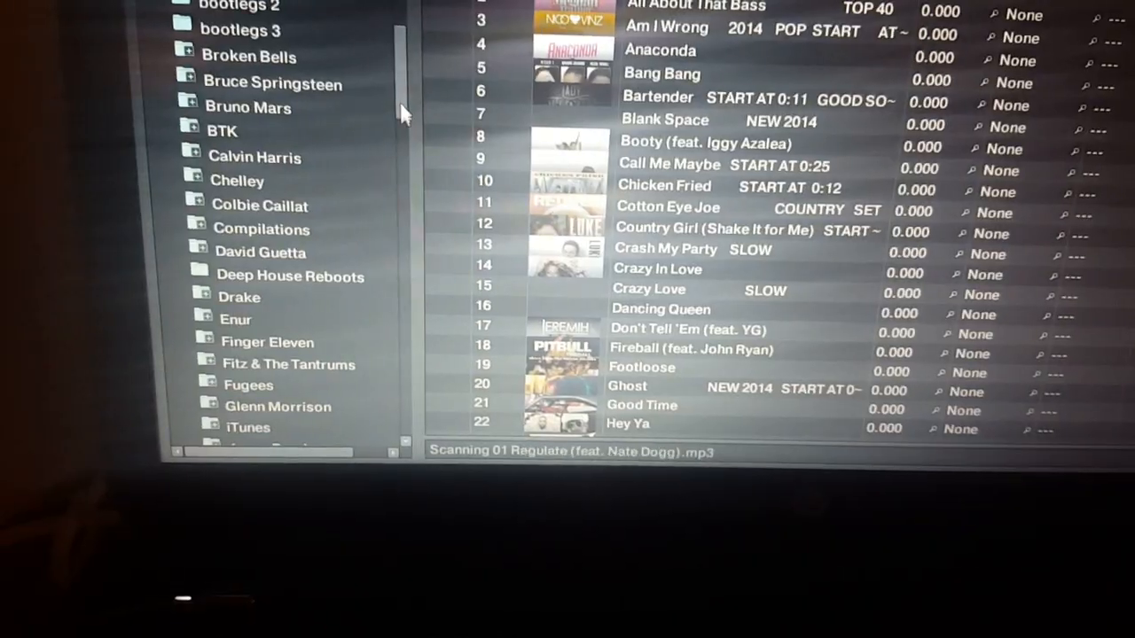
{"action": "scroll", "scroll_direction": "down", "scroll_amount": 3}
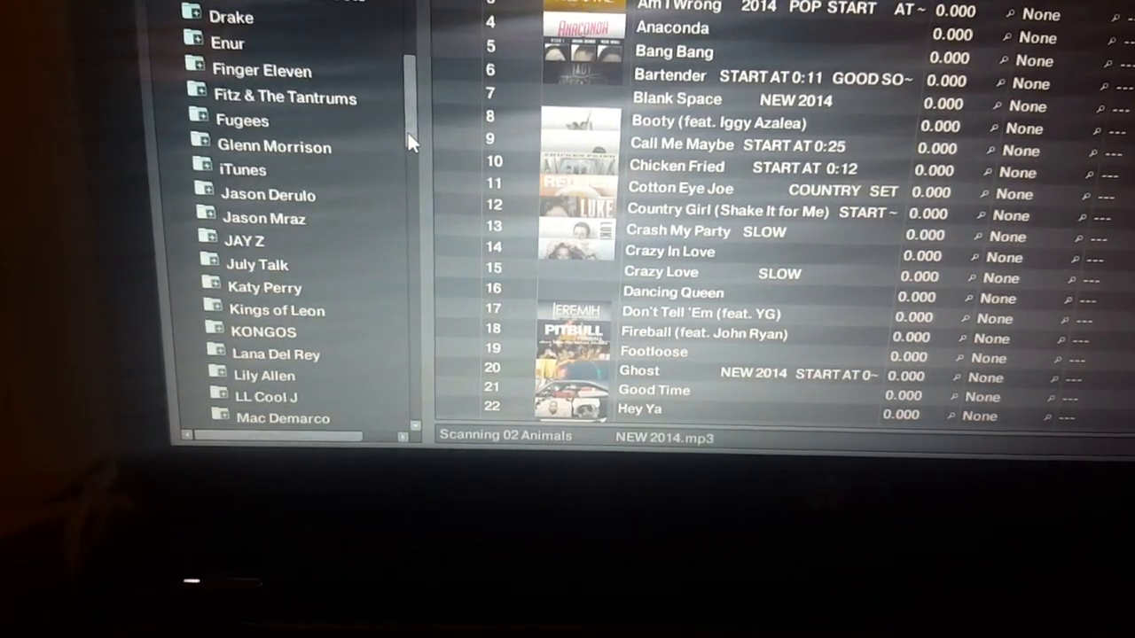
{"action": "scroll", "scroll_direction": "down", "scroll_amount": 3}
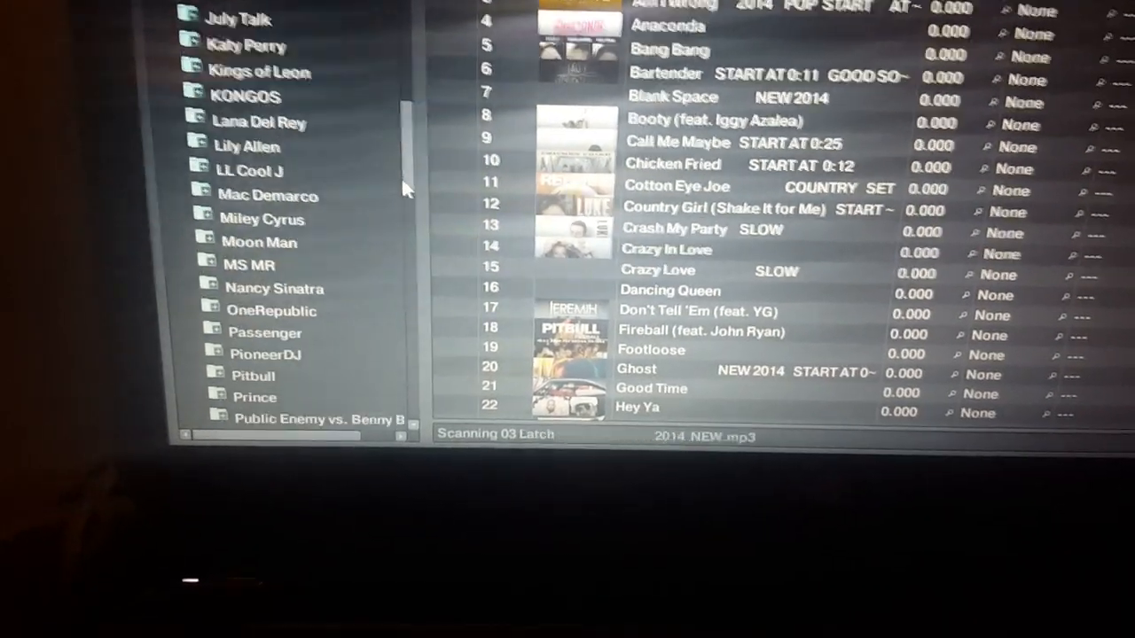
{"action": "scroll", "scroll_direction": "down", "scroll_amount": 3}
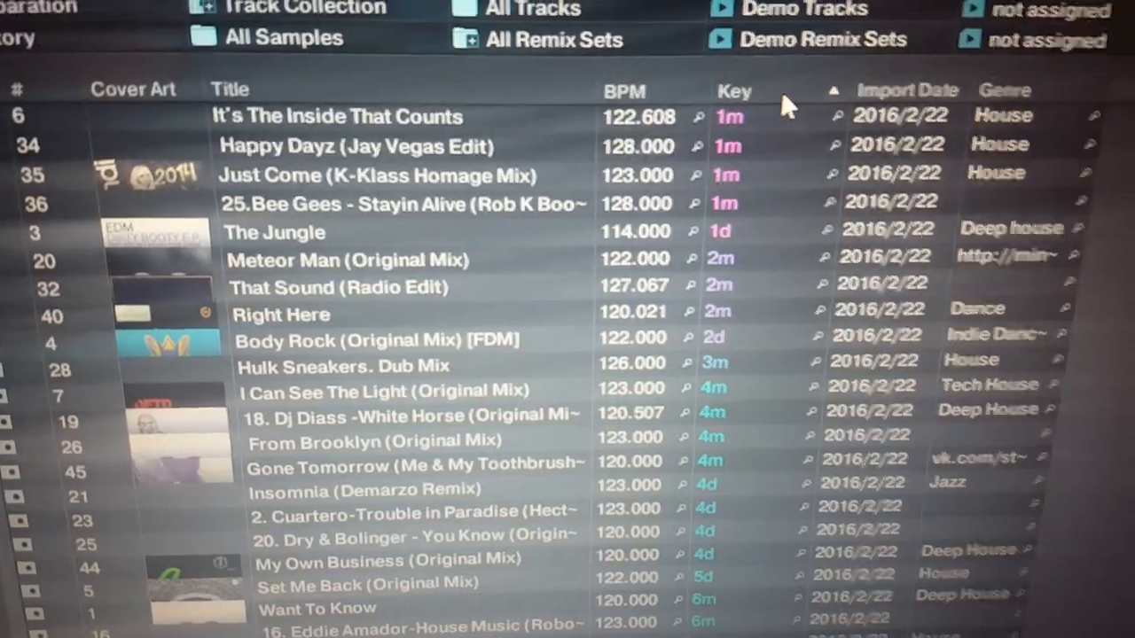
Step: Scroll the key-sorted house collection onward through the 4d, 5d and 6m tracks
{"action": "scroll", "scroll_direction": "down", "scroll_amount": 3}
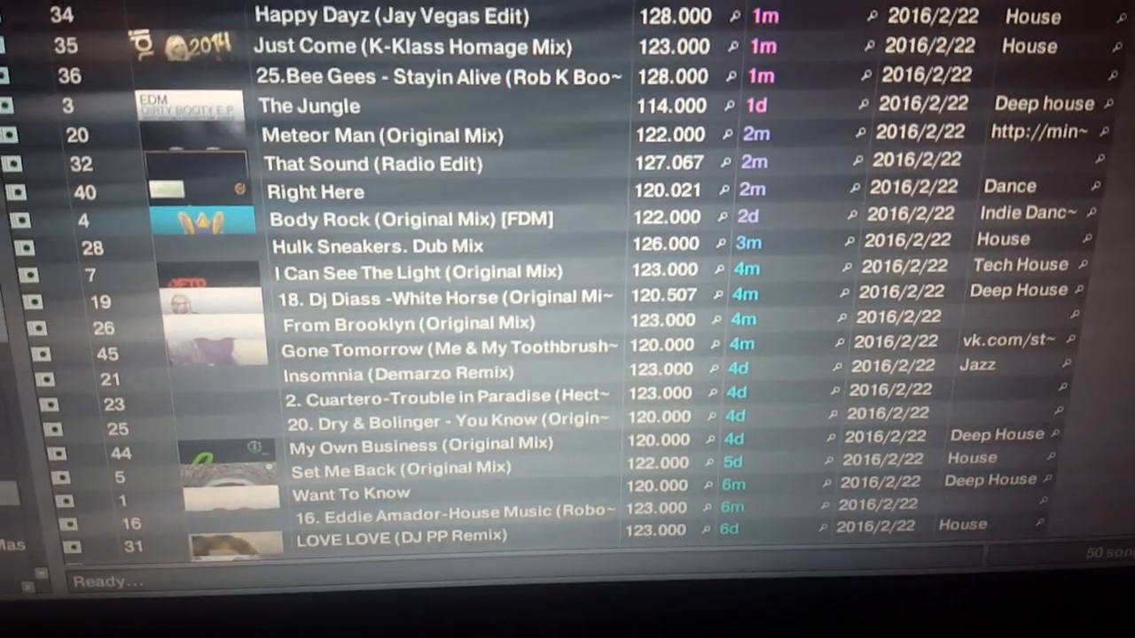